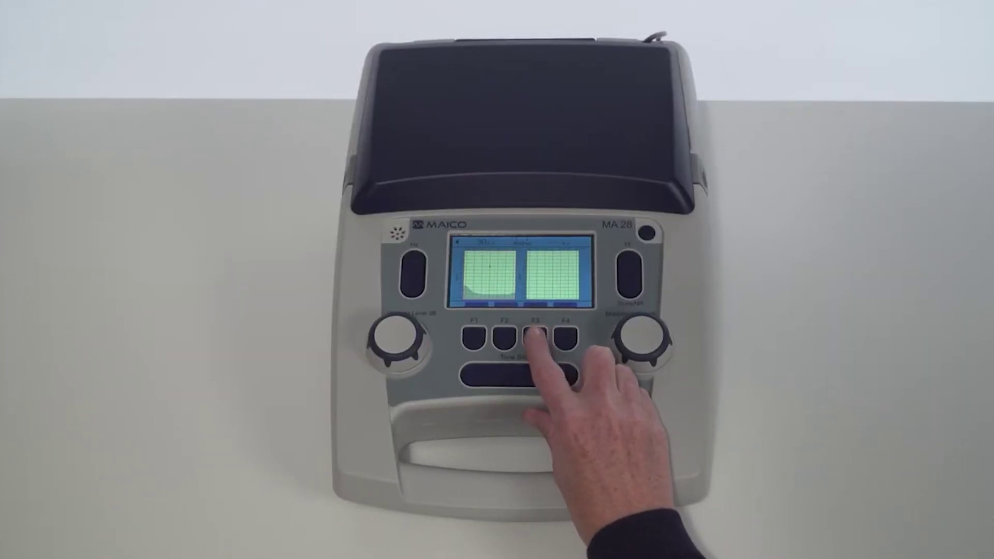
# Bring up the settings menu with F3, replacing the two audiogram charts on the display
pyautogui.click(534, 335)
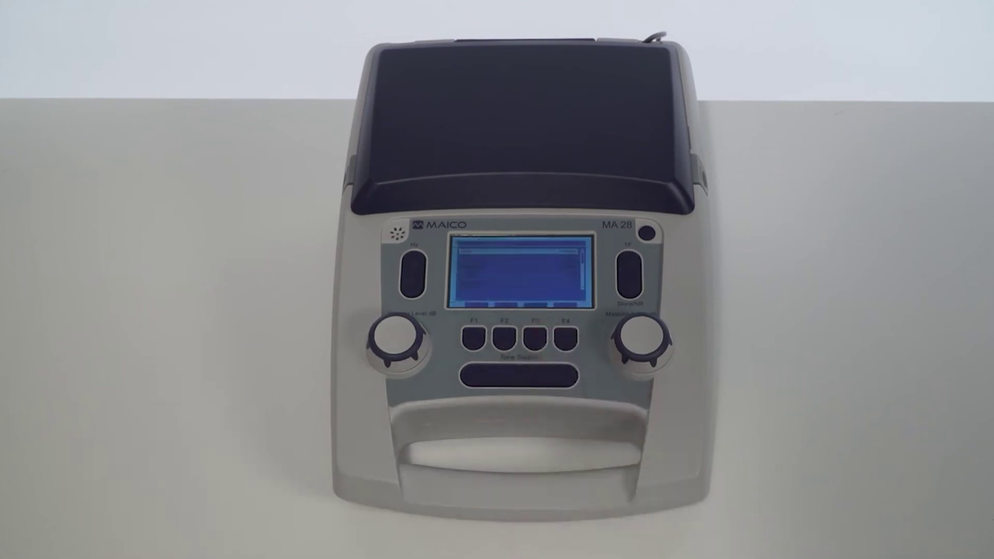